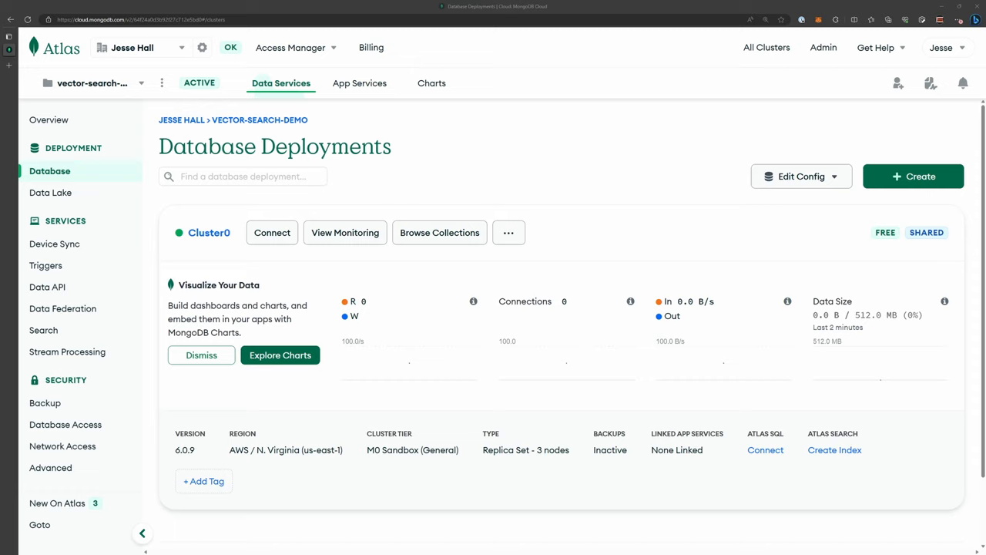
mouse_move(255, 312)
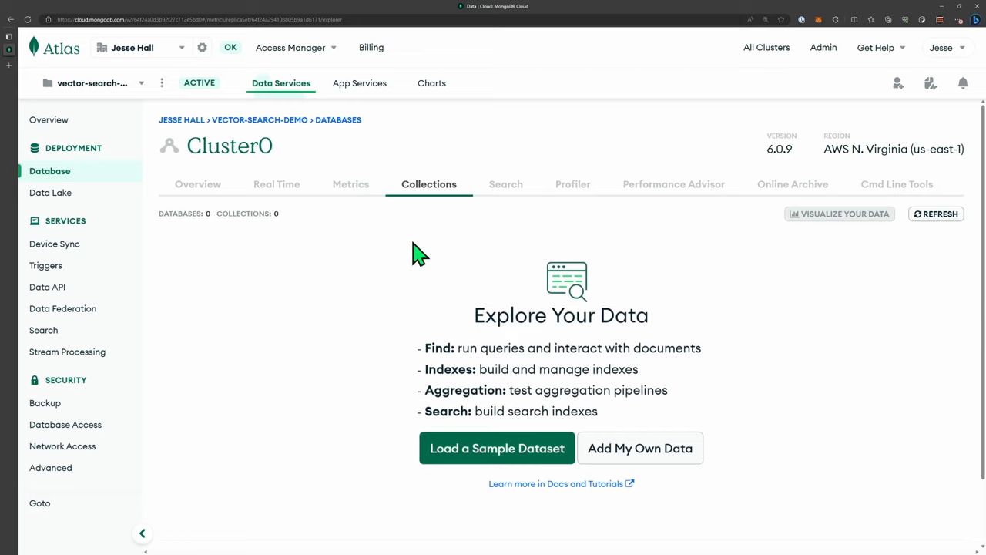
Add your own data: create database sample_mflix with a movies collection on Cluster0
click(640, 447)
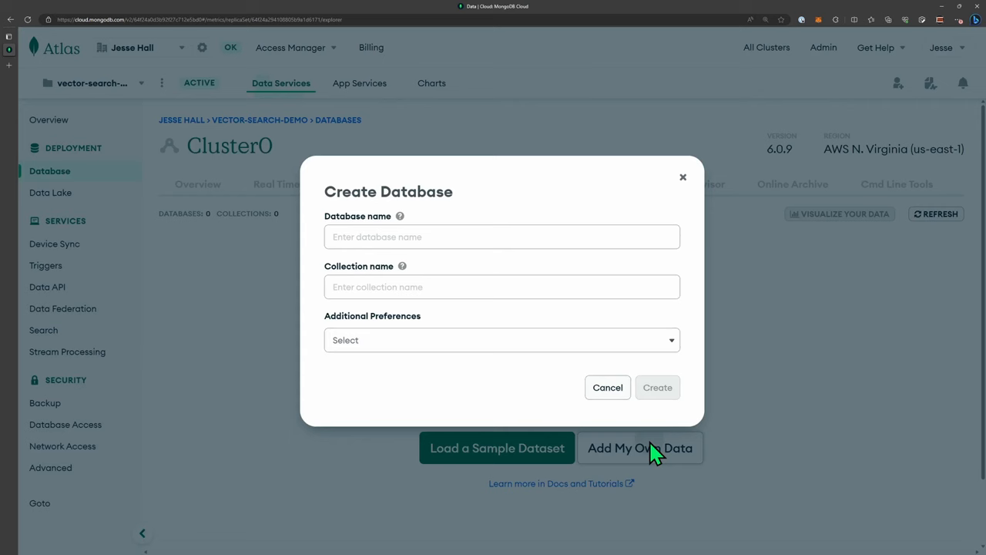
text(sample_mflix)
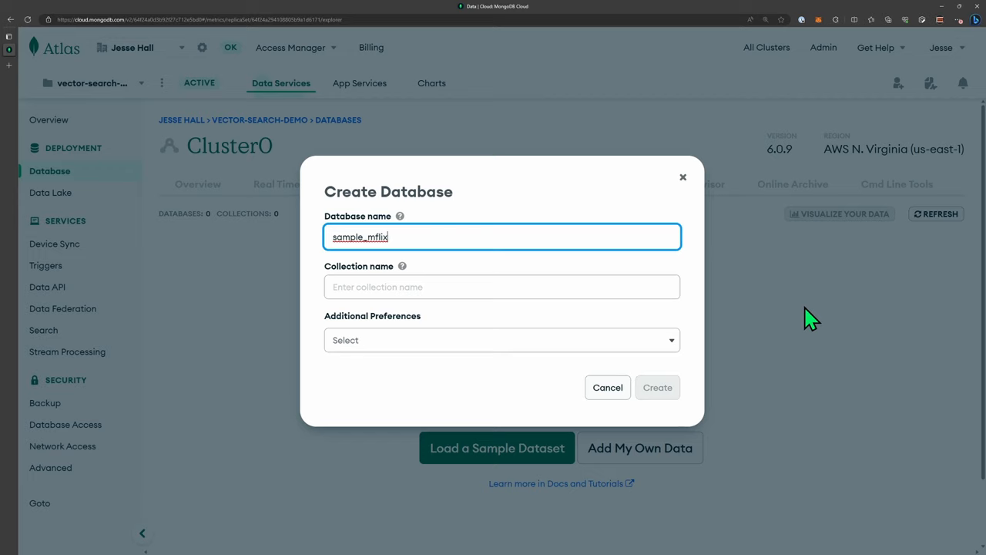
text(movies)
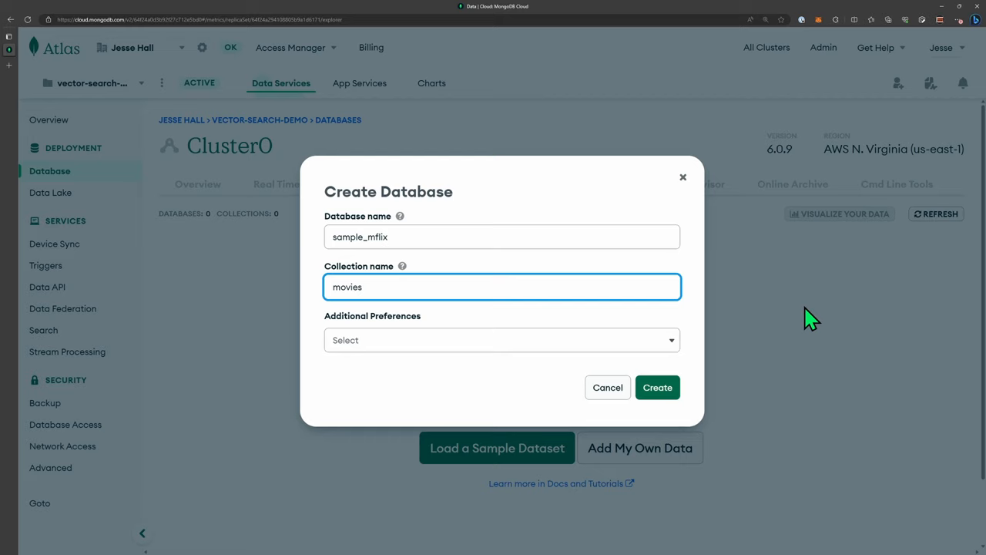
click(658, 388)
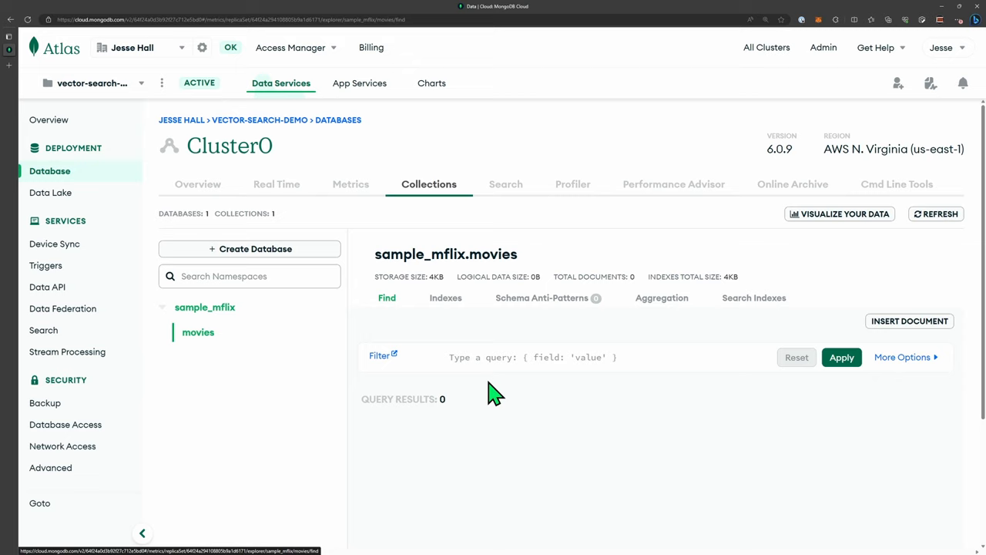
mouse_move(362, 424)
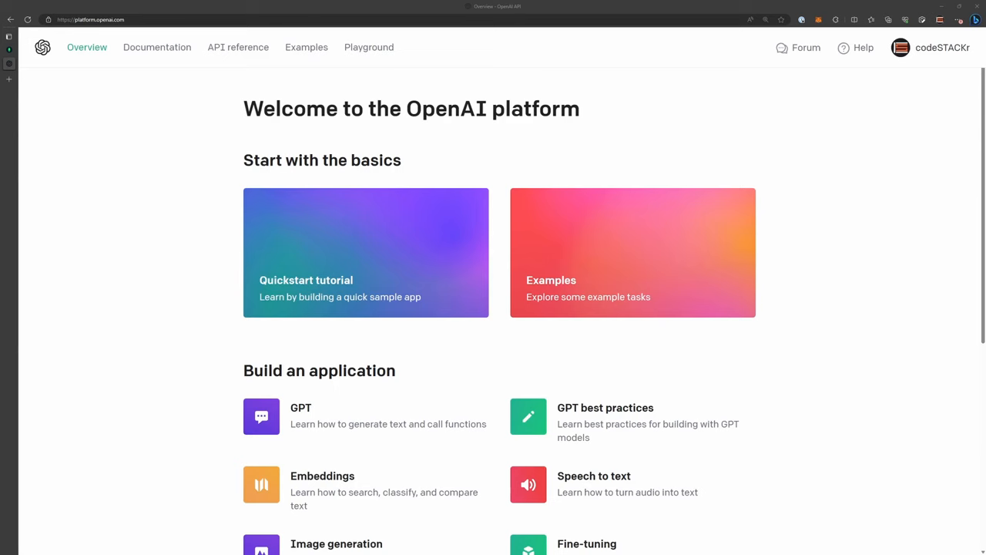
From the OpenAI profile menu, go to View API keys
click(930, 47)
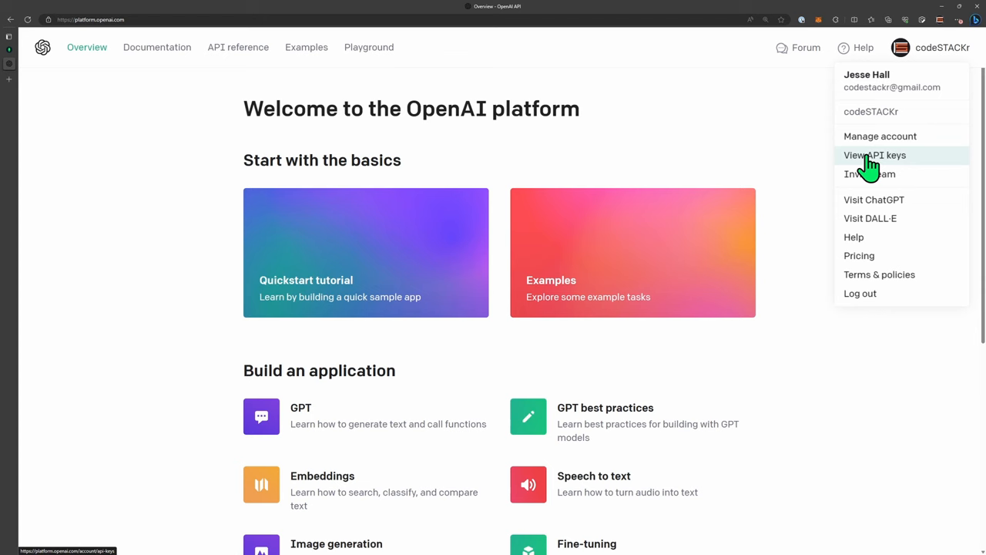
click(875, 155)
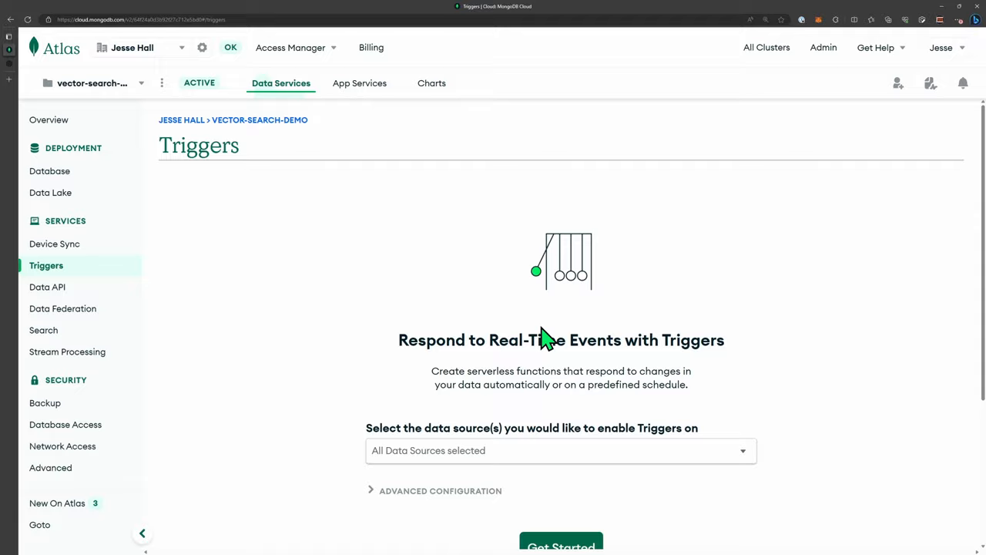
Create database trigger trigger0 on Cluster0 sample_mflix.movies for Insert, Update and Replace
click(561, 546)
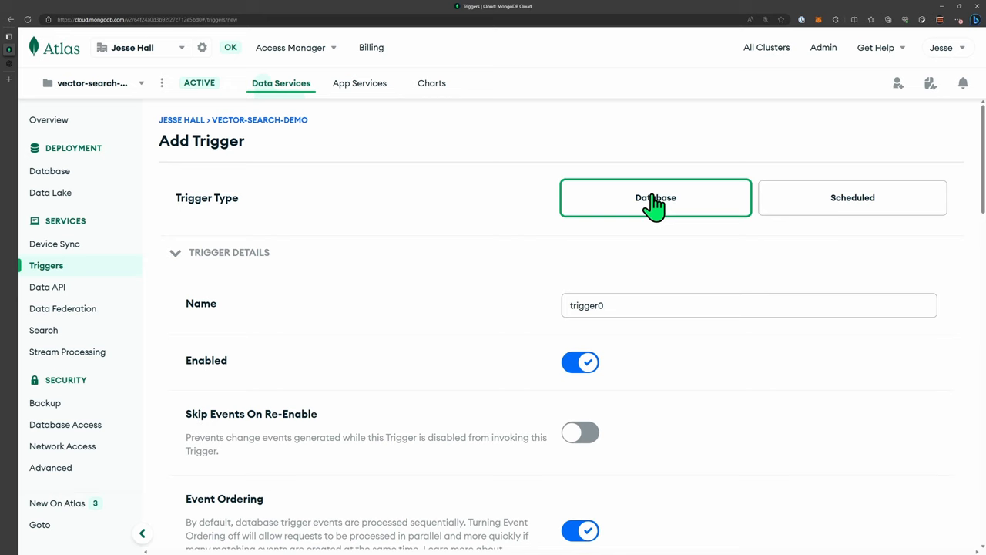
click(740, 303)
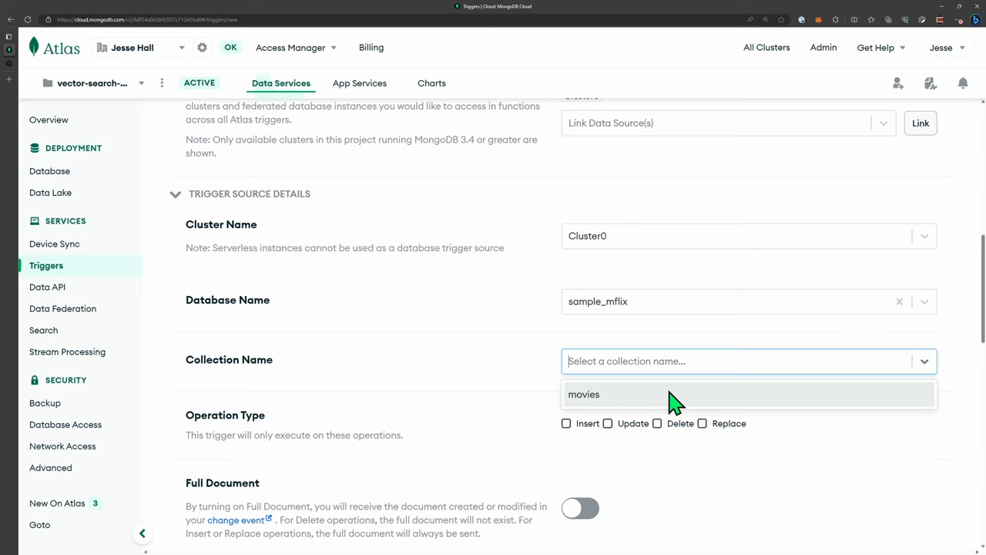
click(584, 393)
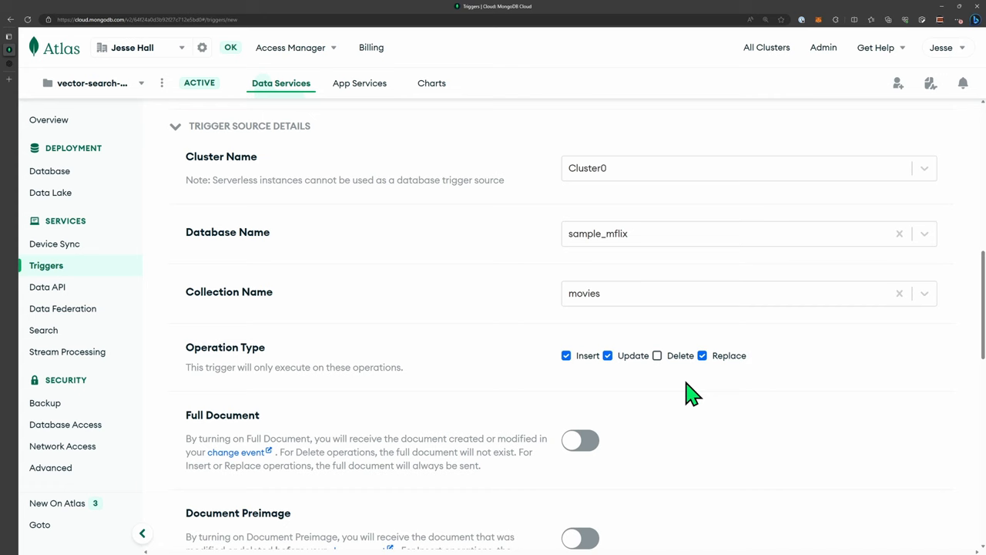
scroll(down, 3)
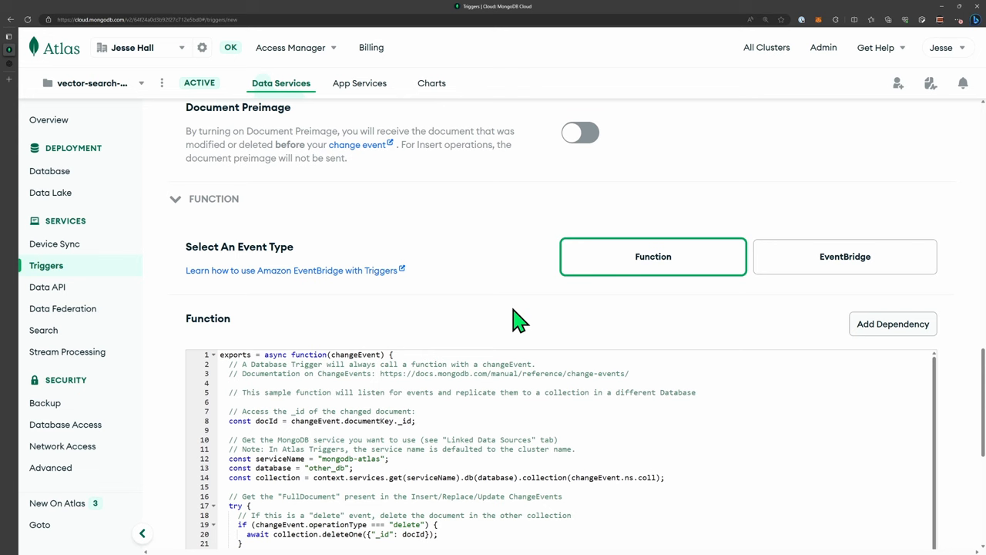
scroll(down, 3)
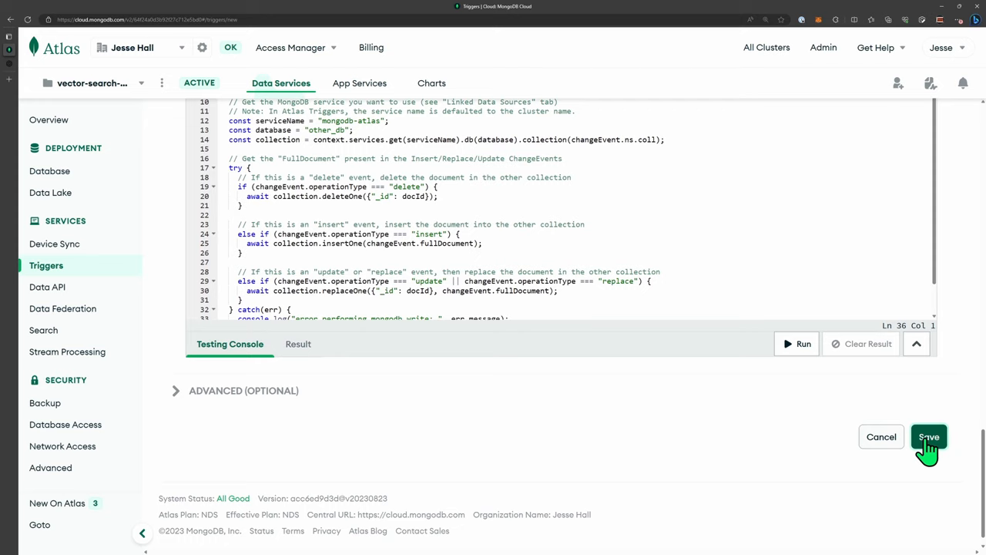
click(929, 437)
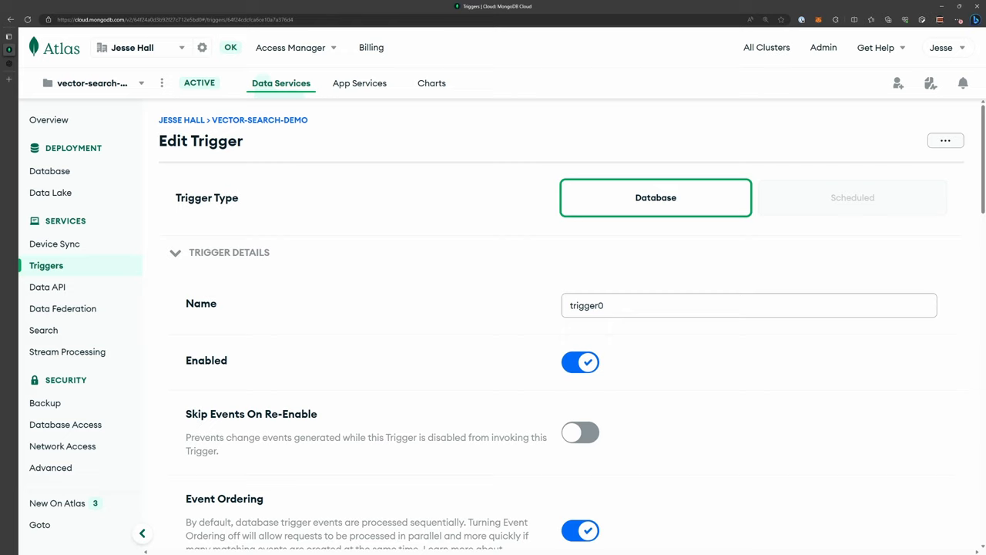
mouse_move(578, 422)
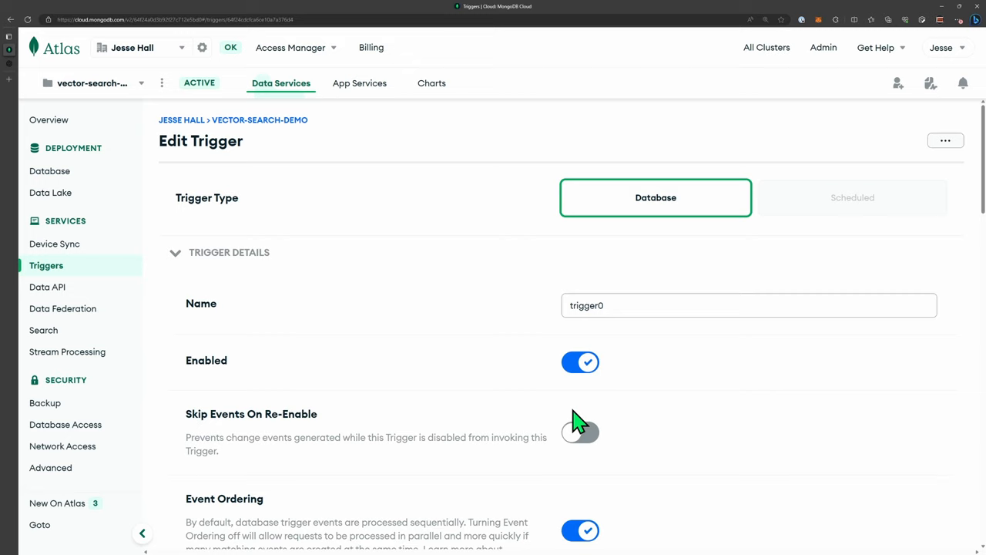
click(359, 83)
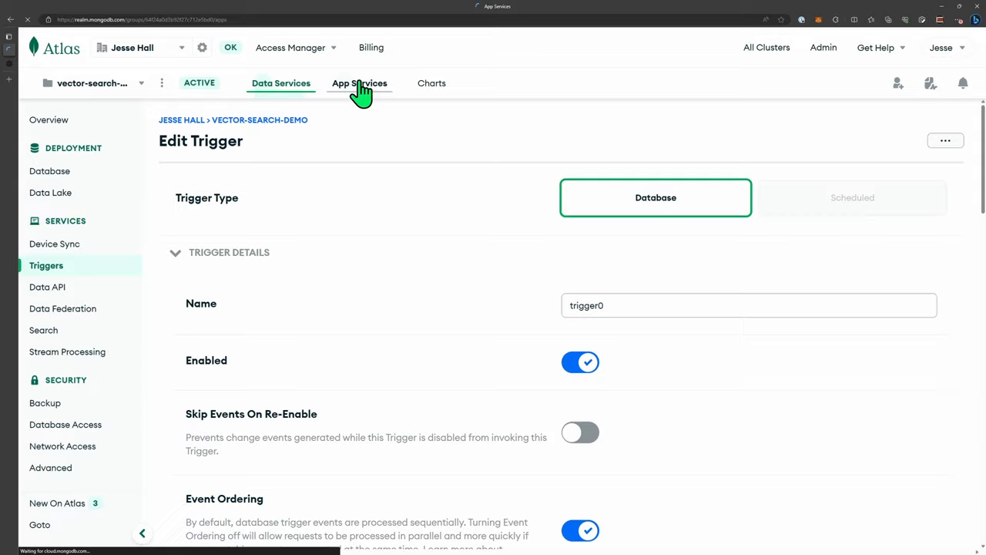
In App Services Values, add secret openai_secret and value openai_value linked to it
click(359, 83)
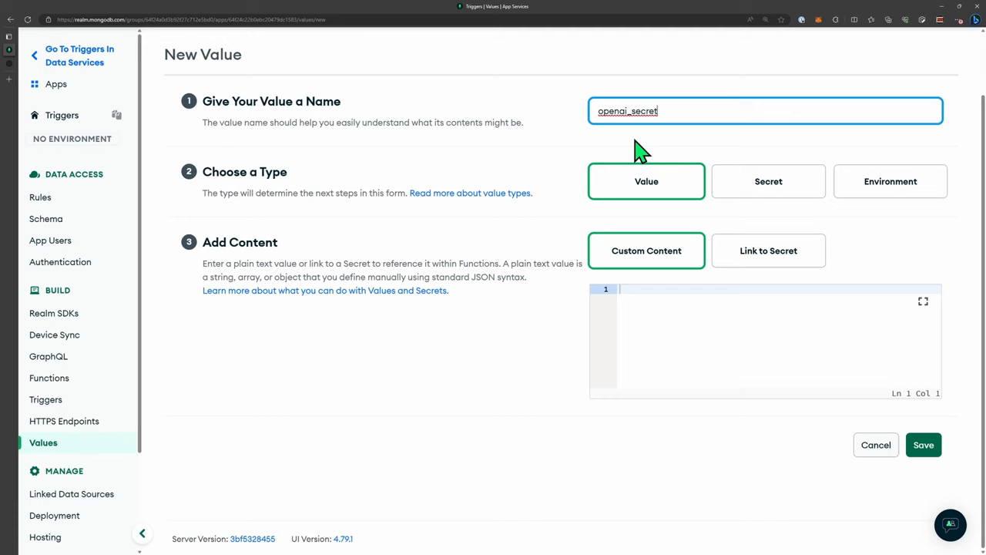
click(767, 181)
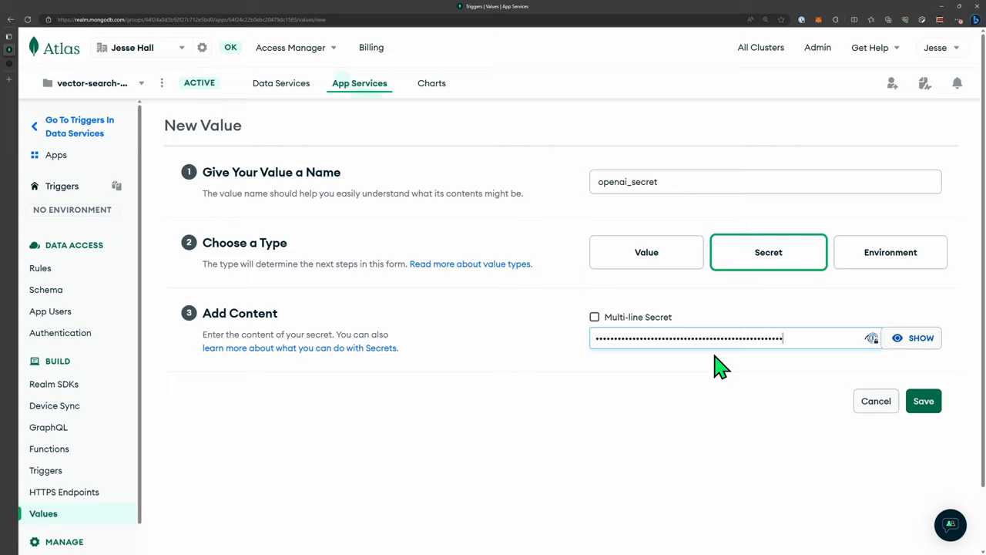
click(923, 401)
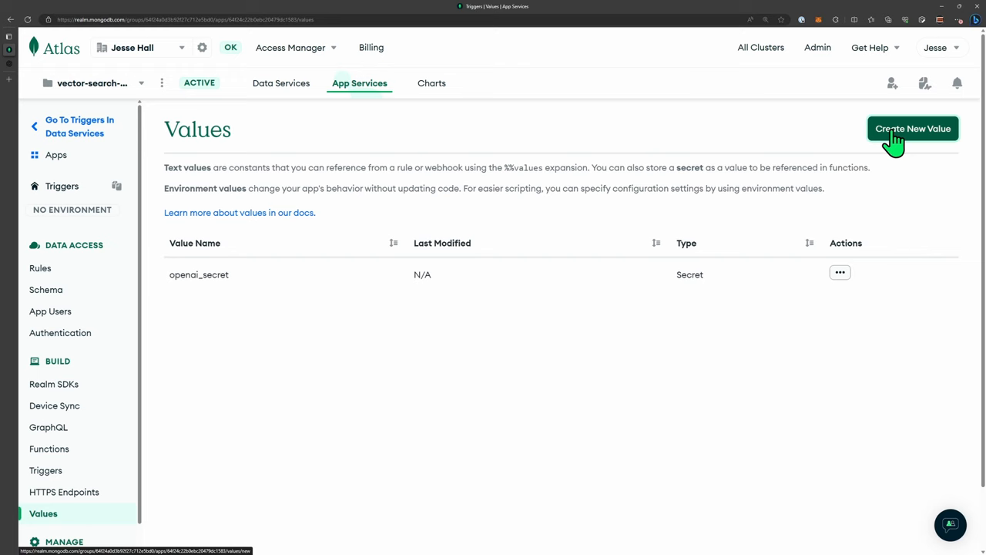
click(913, 129)
text(openai_value)
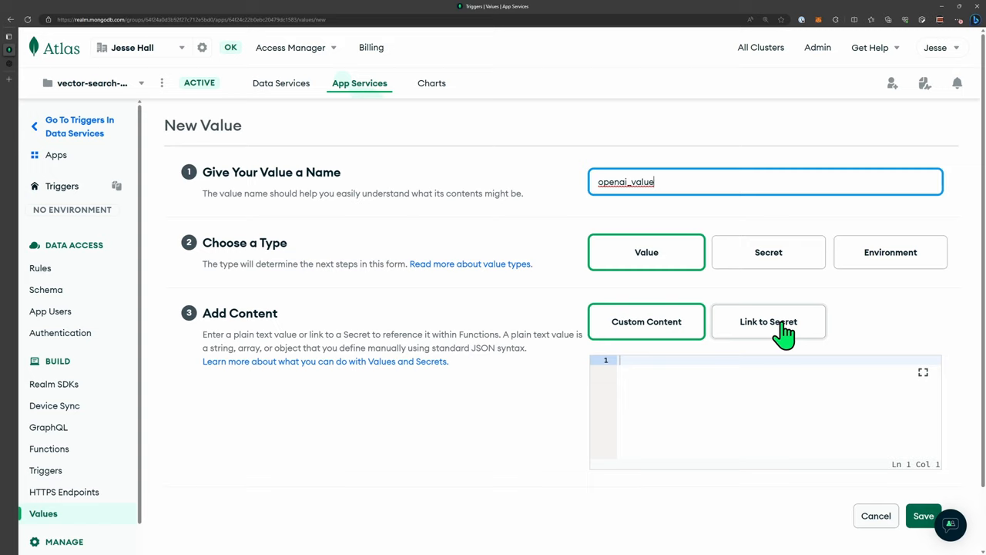
click(924, 516)
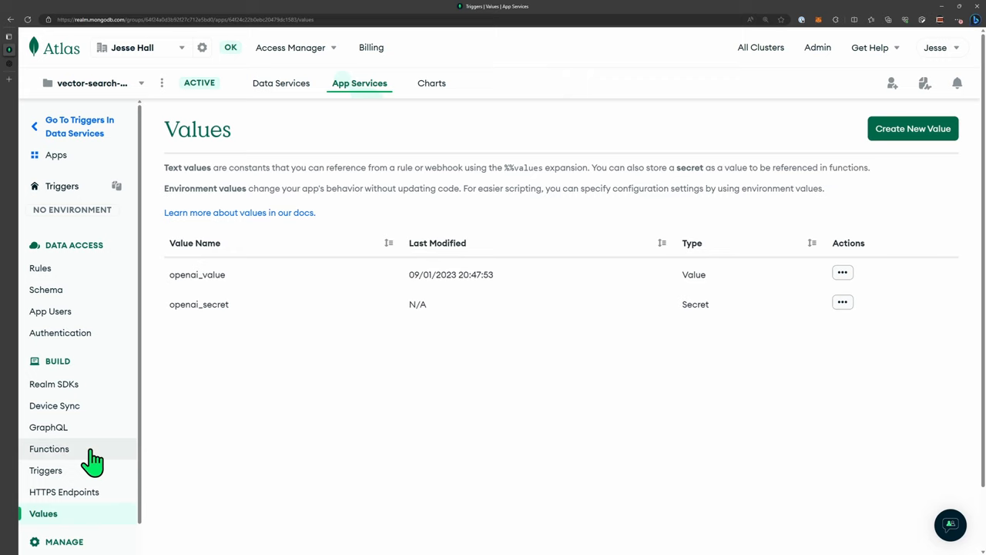
Review the trigger function's plot embedding code and set the cluster name to Cluster0
click(49, 449)
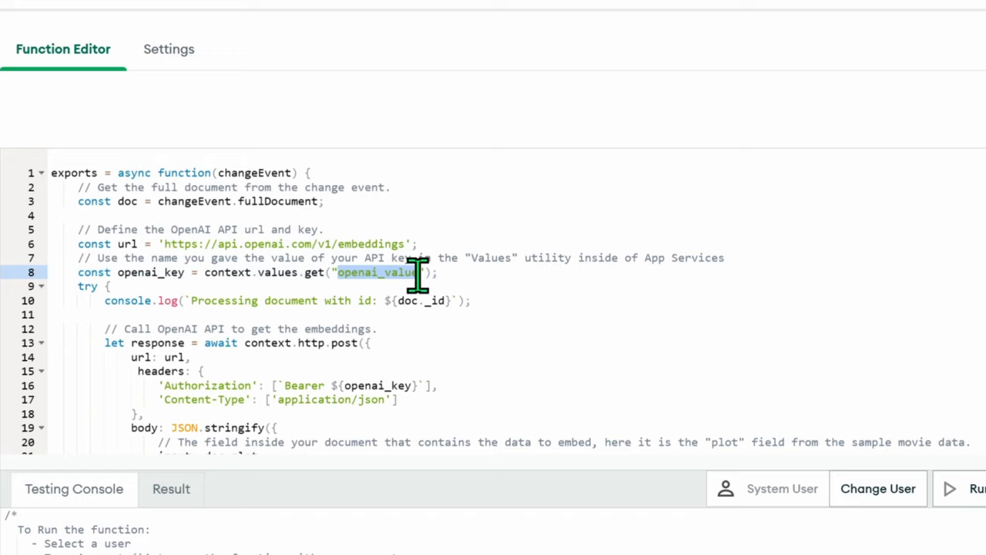
scroll(down, 3)
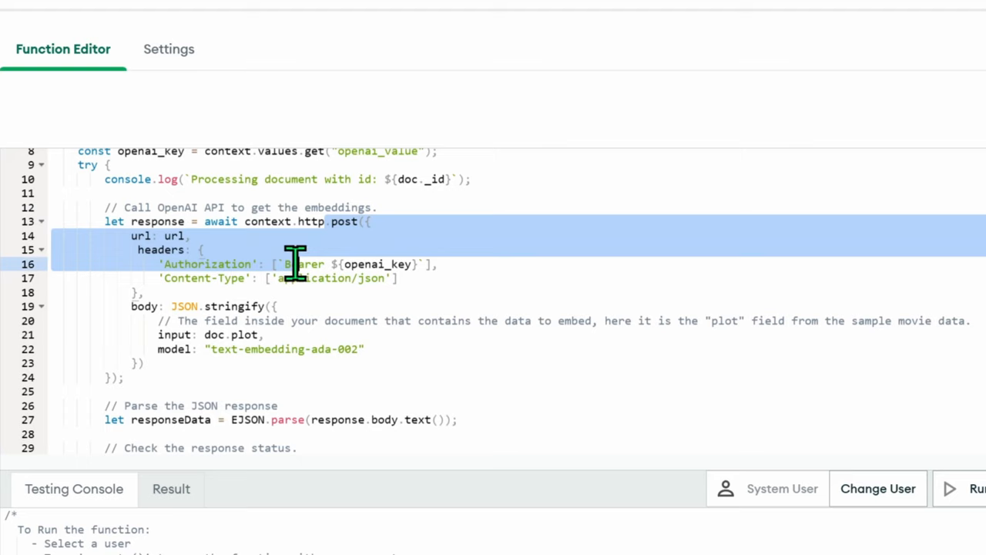
click(218, 334)
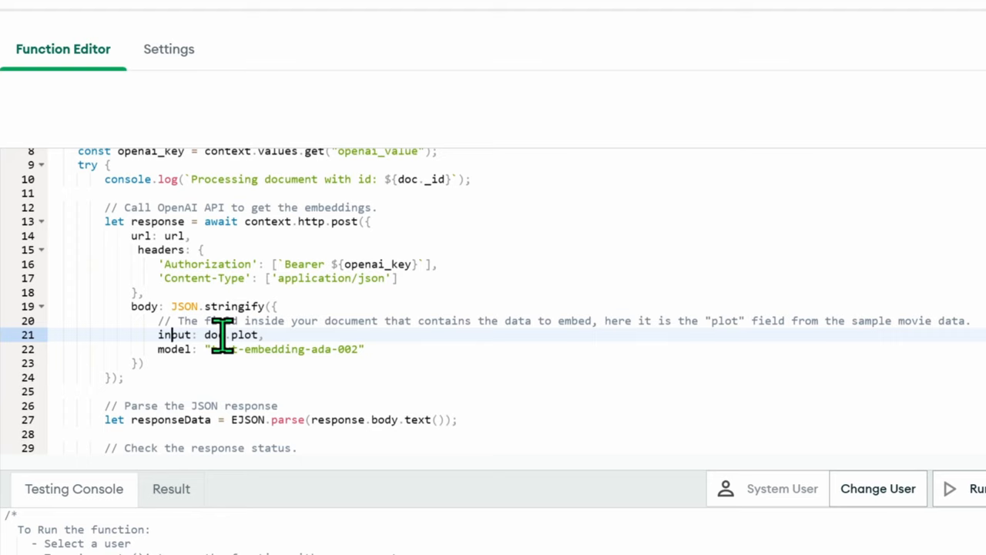
double_click(231, 335)
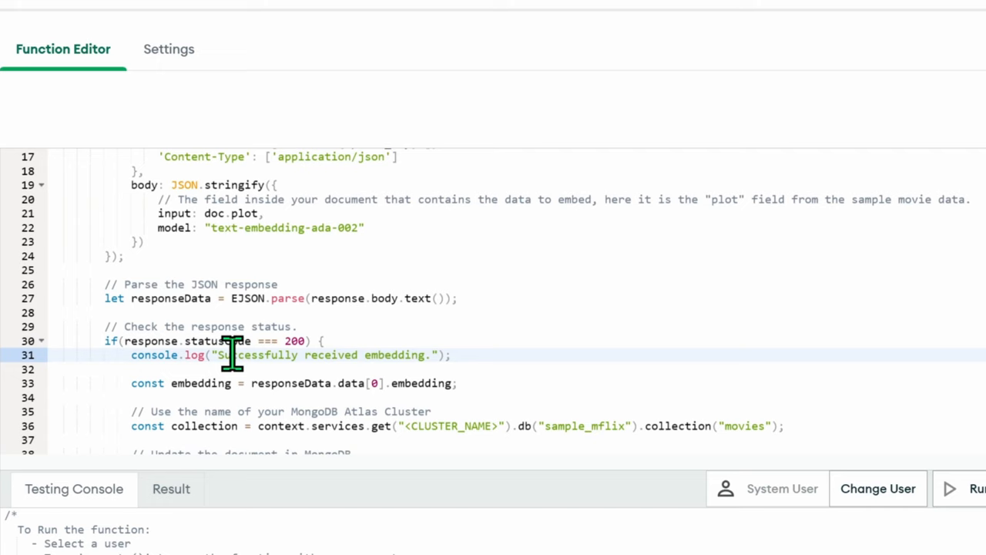
scroll(down, 3)
text(luster0)
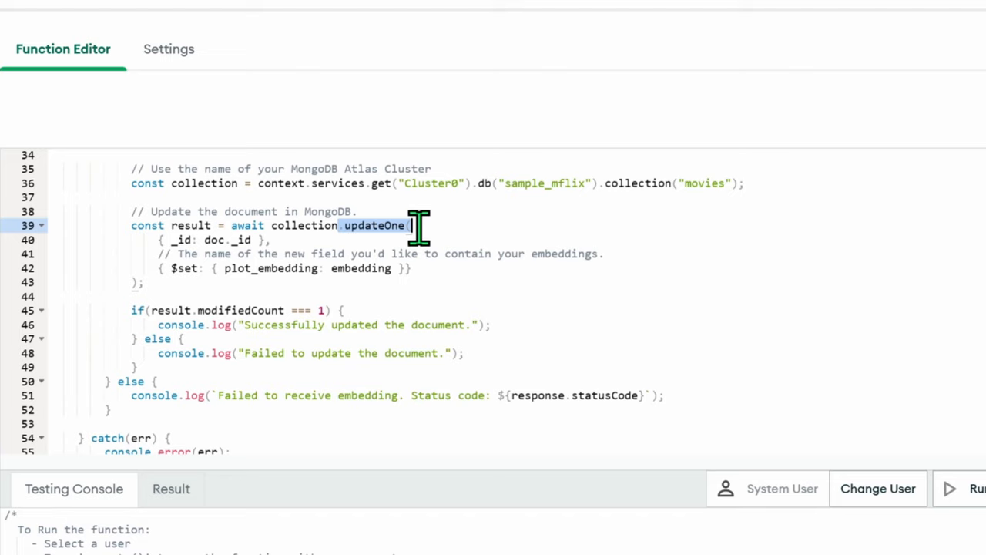
click(238, 268)
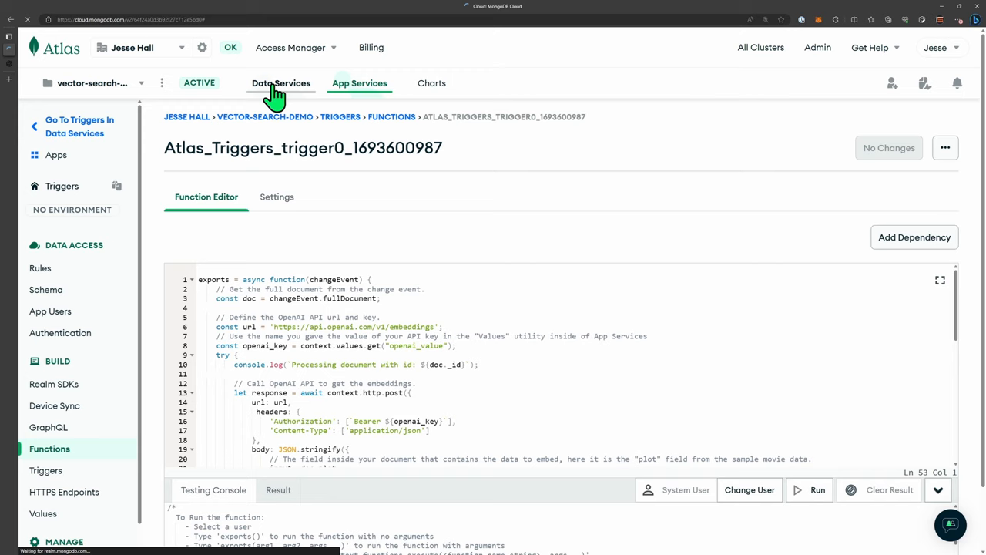
Create JSON search index moviesPlotIndex mapping plot_embedding as 1536-dimension cosine knnVector
click(280, 83)
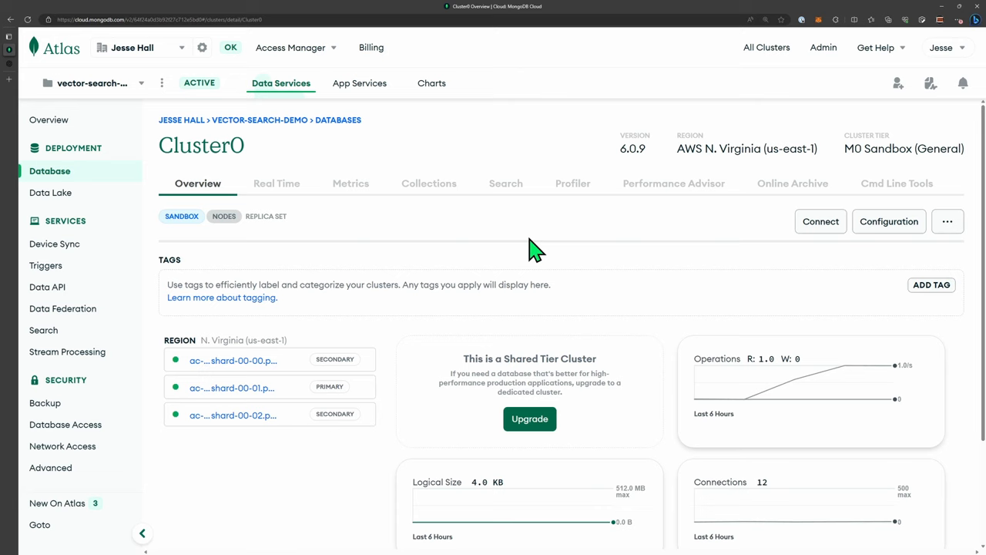
click(505, 184)
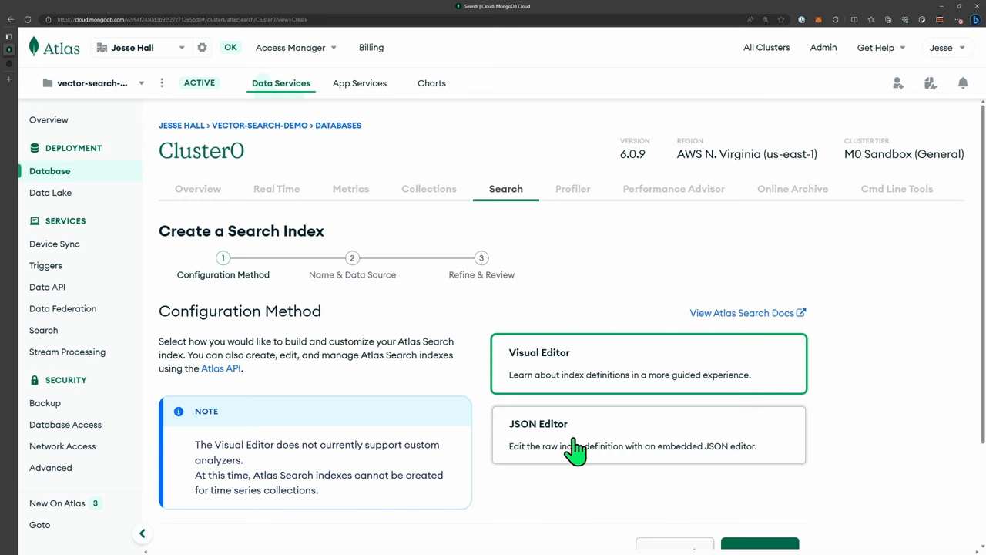
click(647, 434)
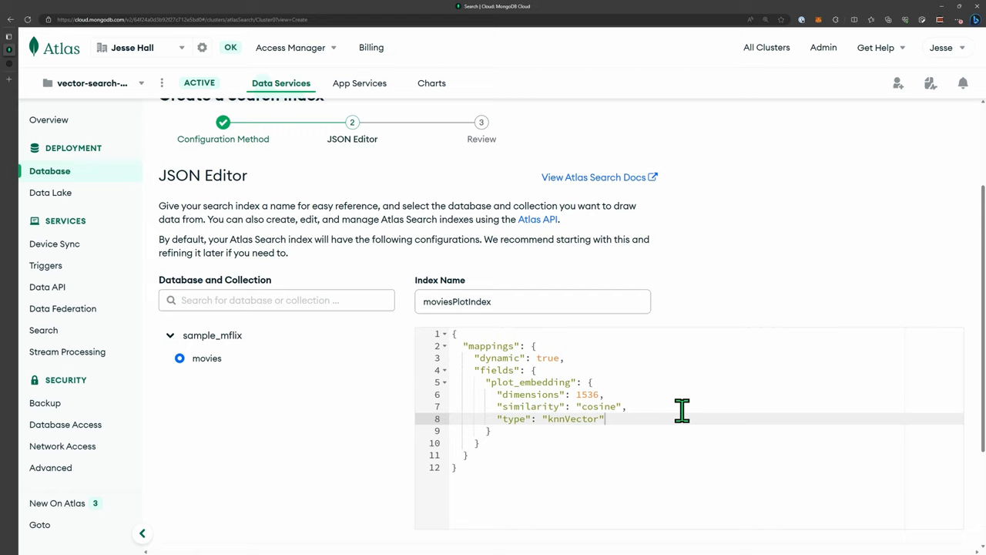
mouse_move(681, 368)
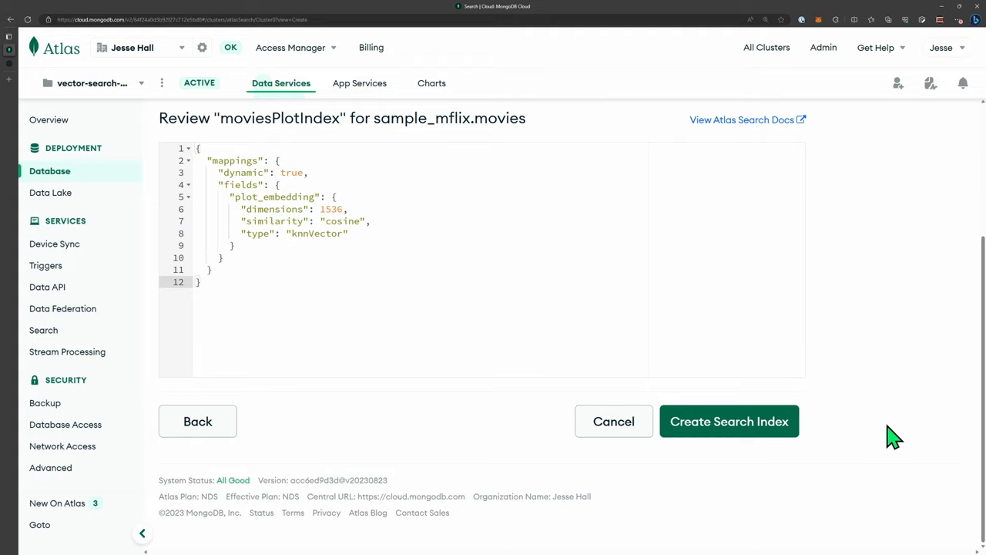
click(729, 421)
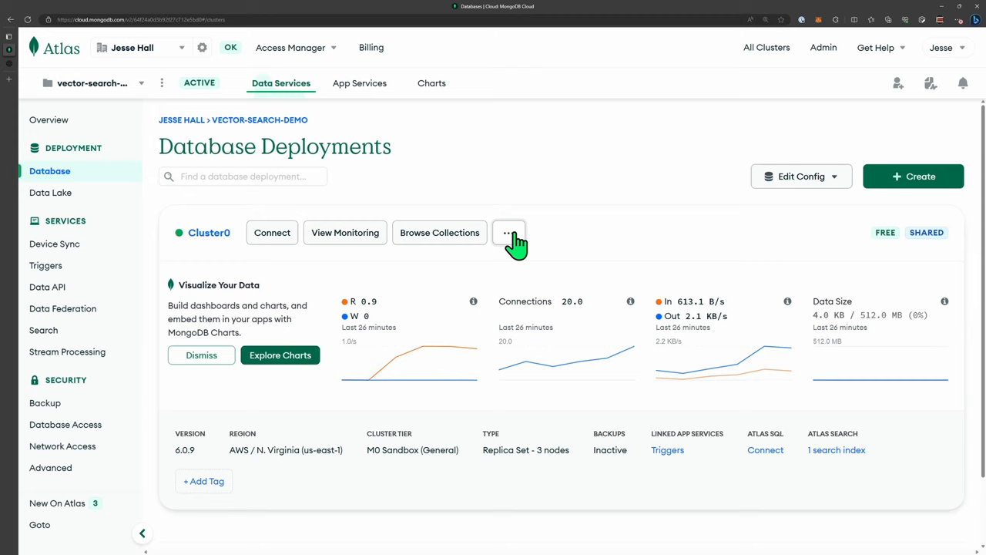
mouse_move(620, 218)
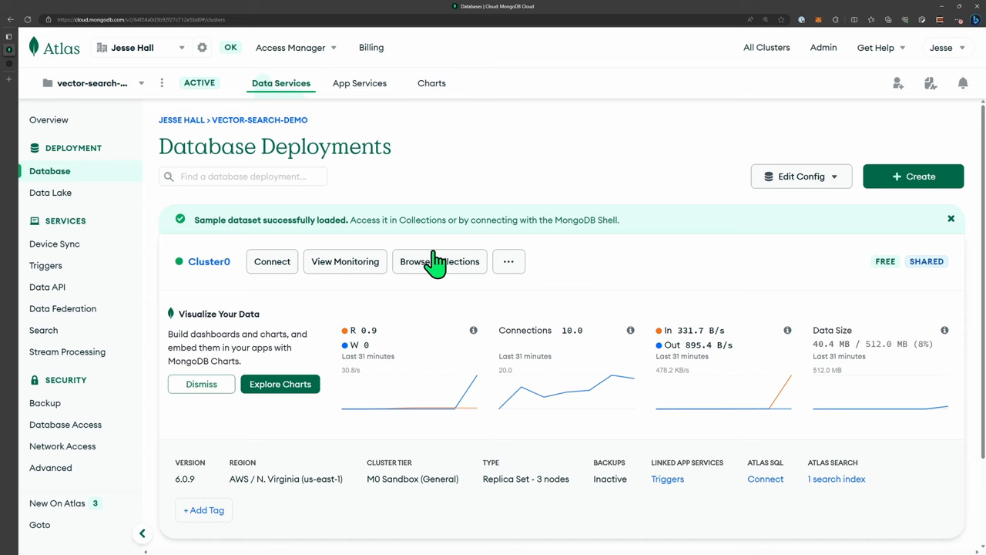
Browse sample_mflix.movies and expand a movie's 1536-number plot_embedding array
click(439, 261)
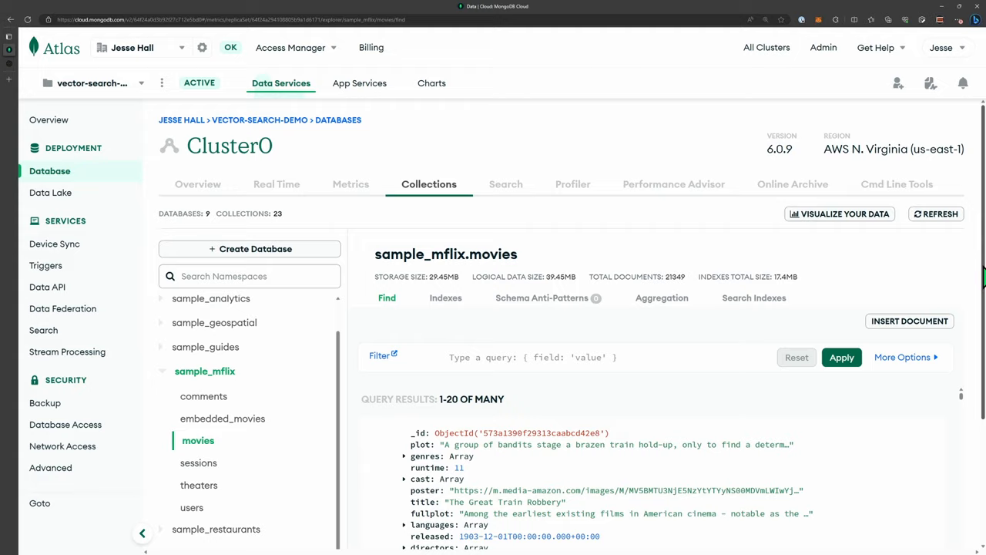
scroll(down, 3)
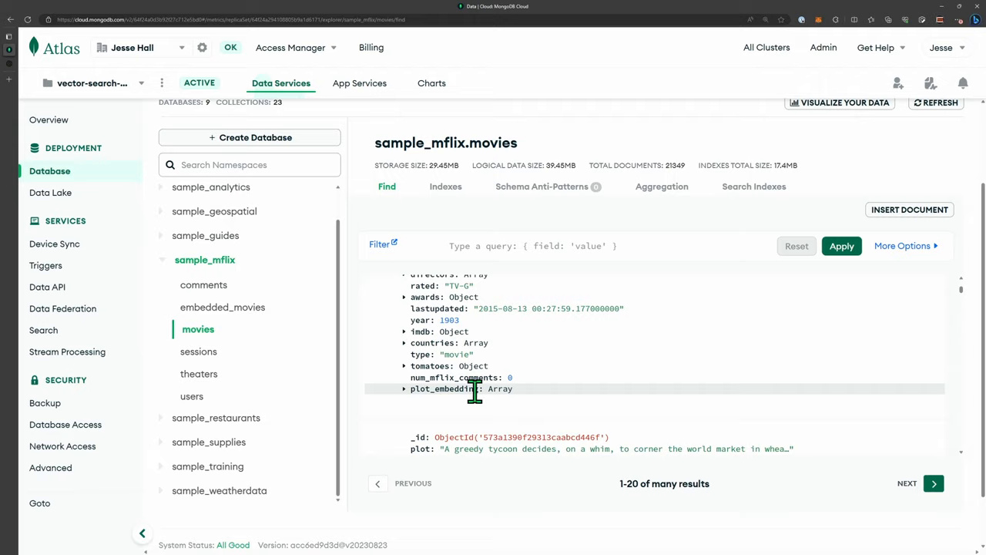
click(404, 389)
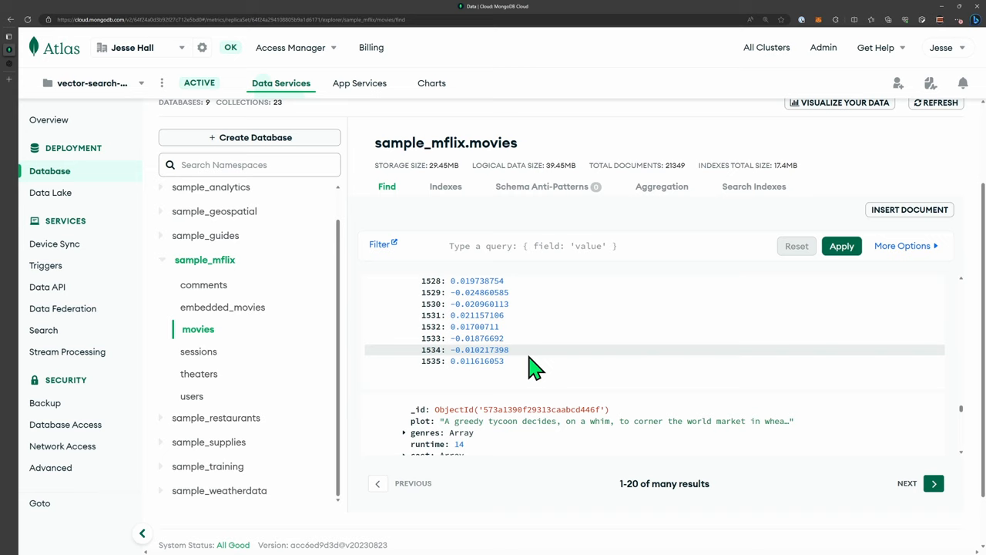
key(alt+tab)
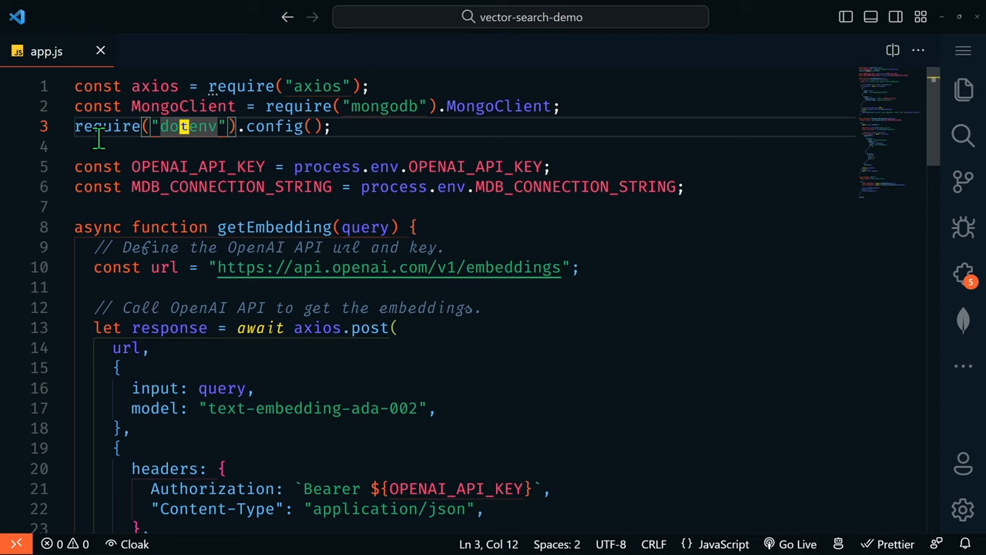
double_click(197, 166)
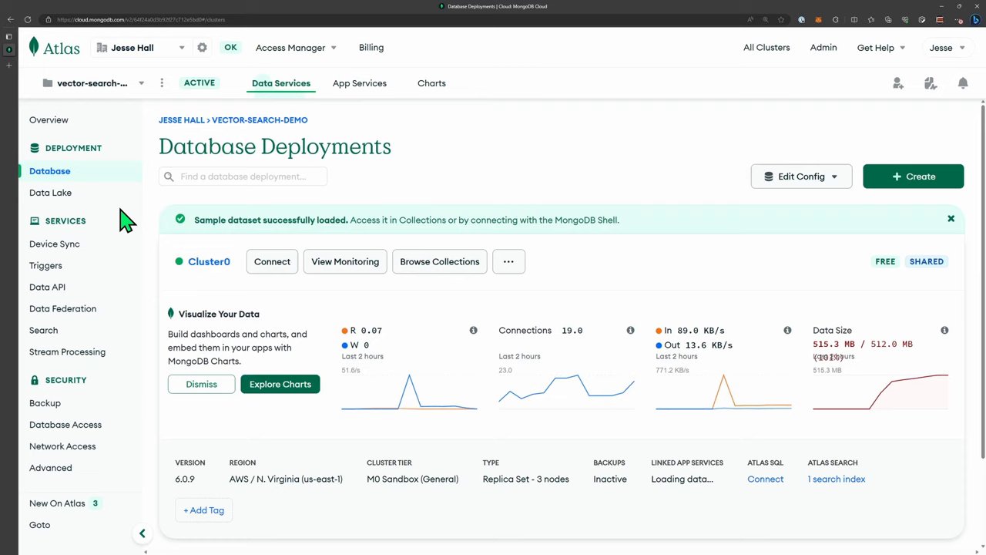
click(272, 261)
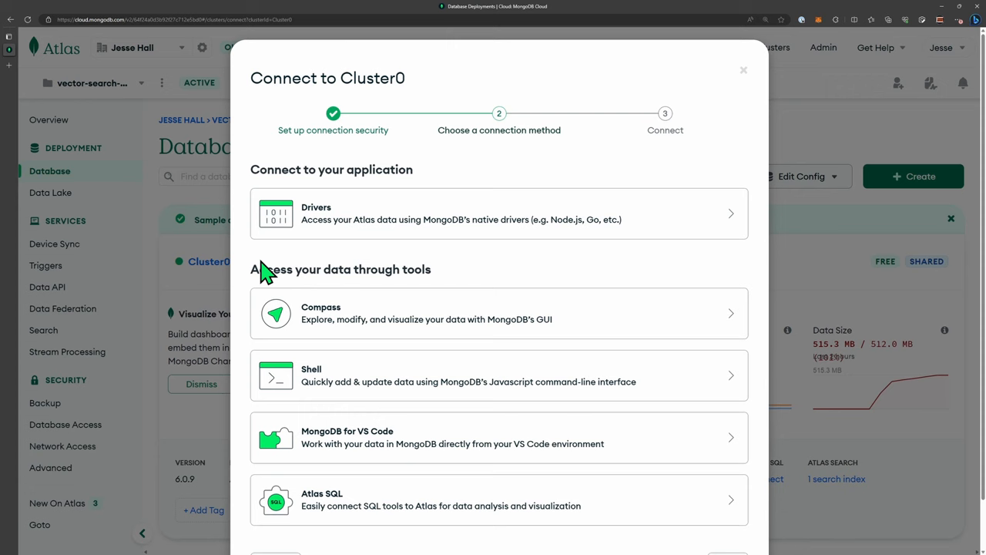
click(499, 213)
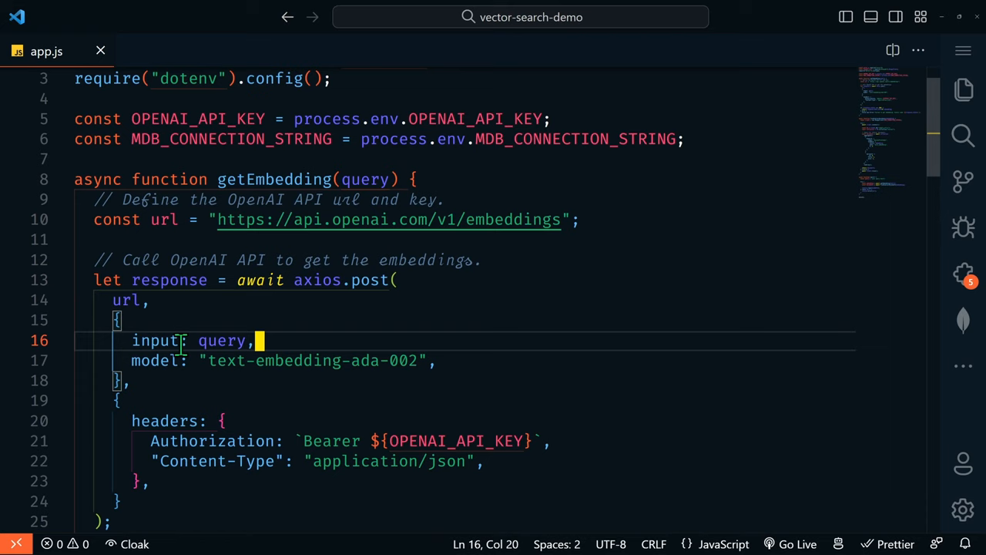
mouse_move(416, 381)
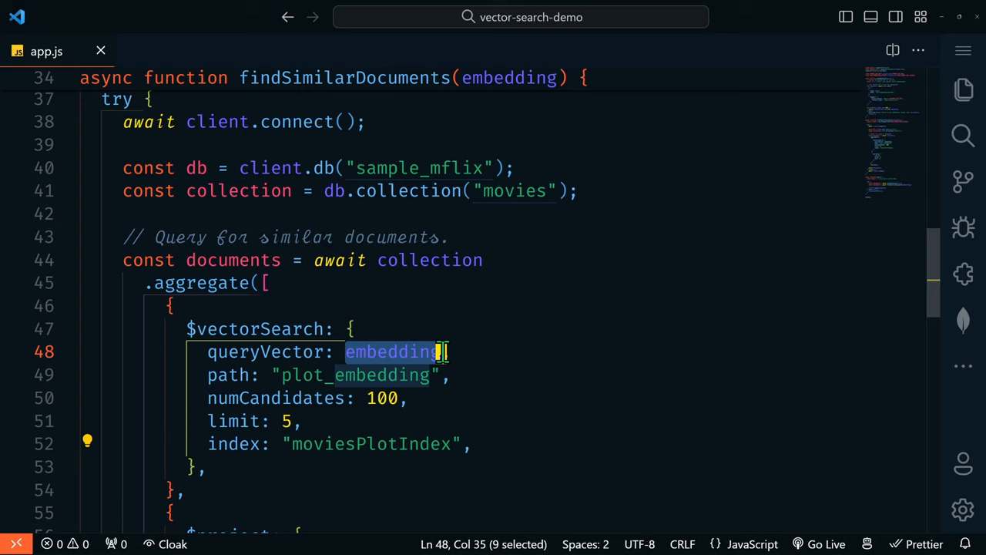
double_click(355, 374)
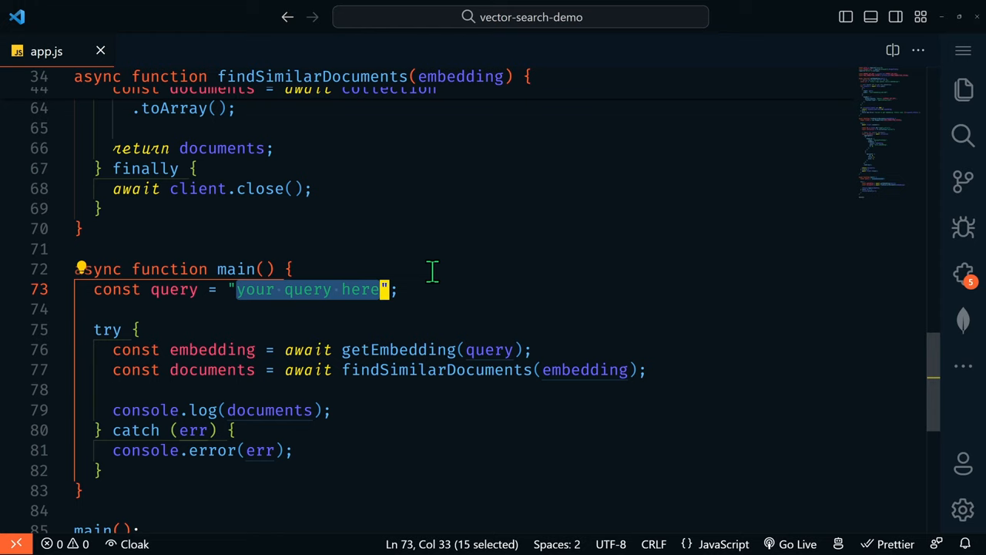
Set the search query to 'a boy and a yellow' and run the app
text(a boy and a yellow)
text(node app)
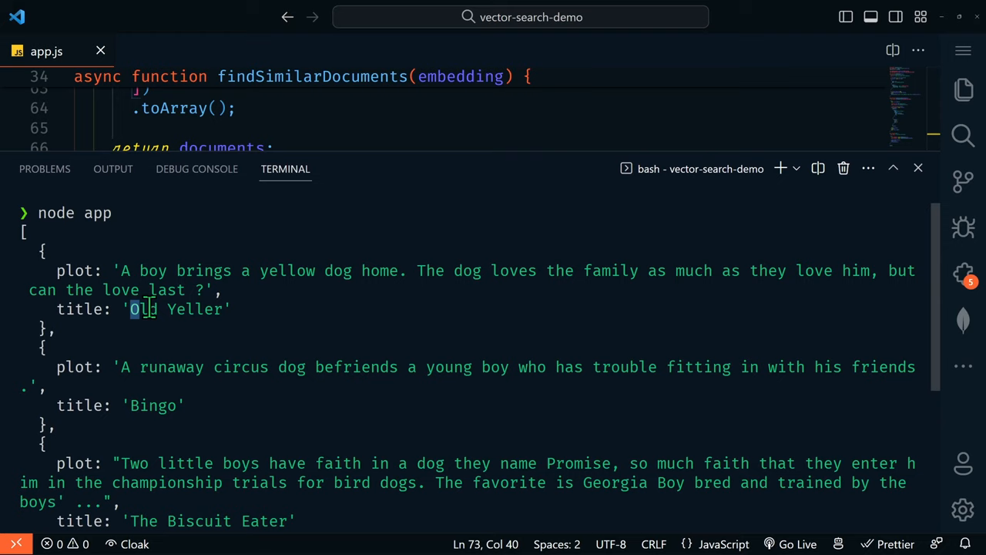
scroll(down, 3)
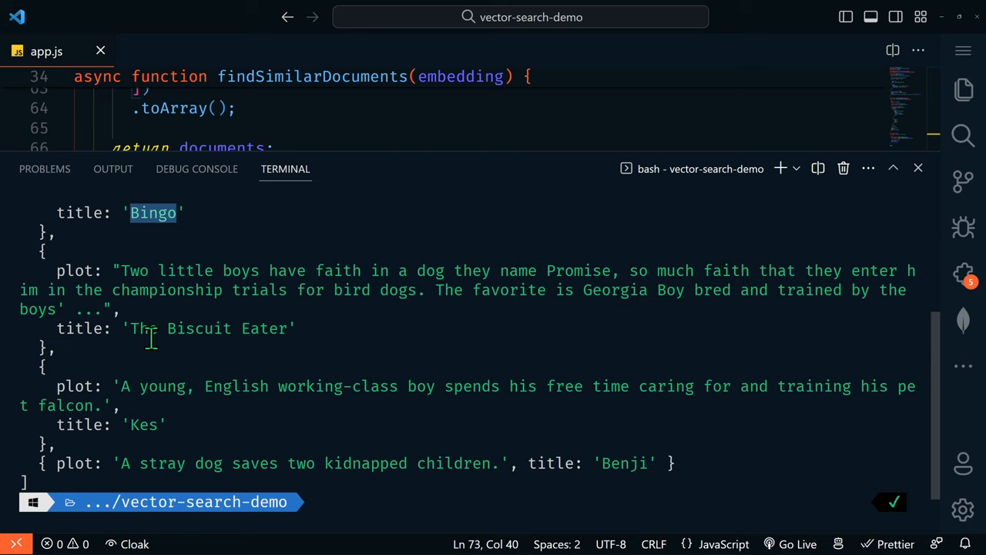